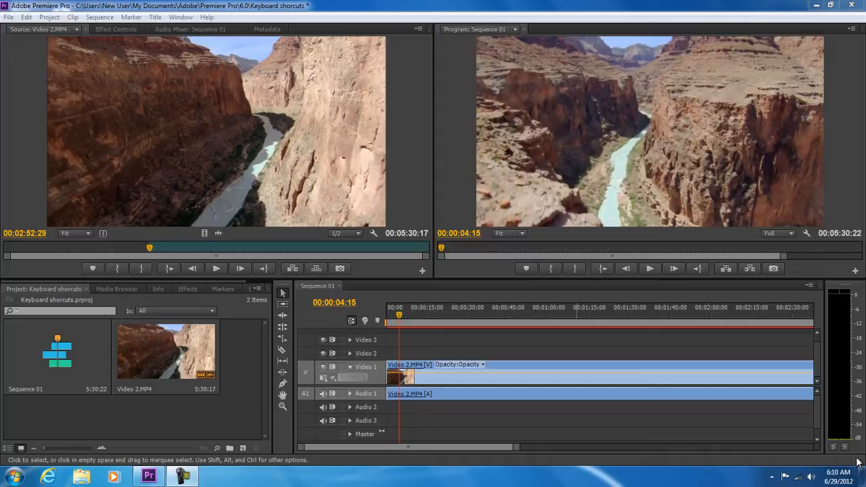
mouse_move(600, 349)
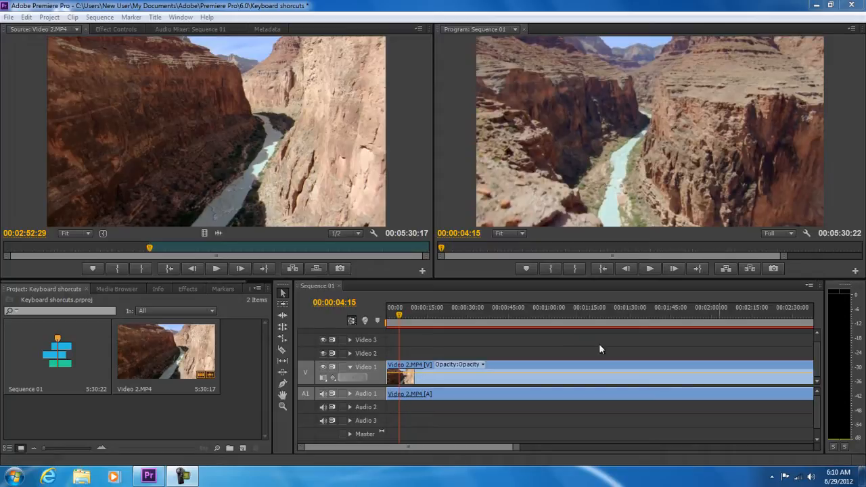
mouse_move(57, 20)
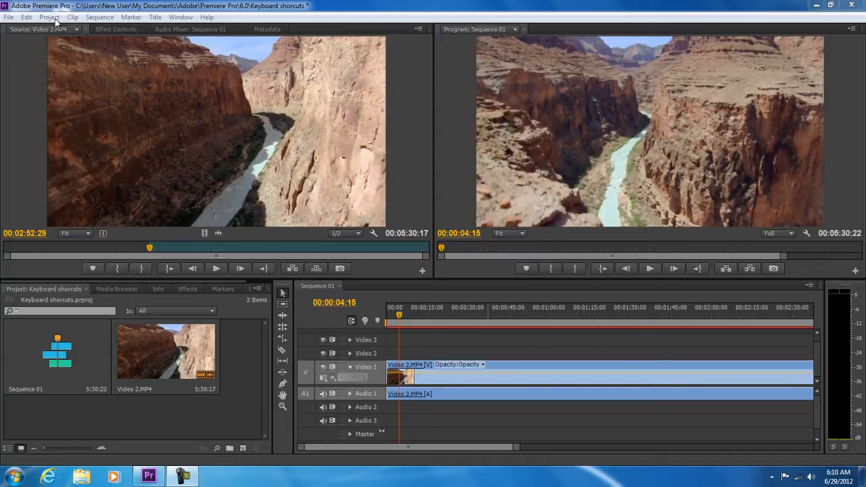
Open the Keyboard Shortcuts dialog from the Edit menu and list its layout presets.
left_click(26, 17)
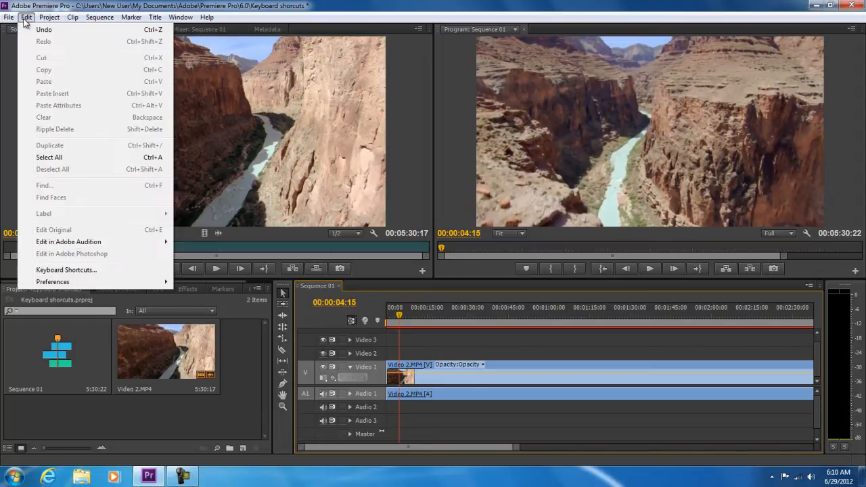
mouse_move(78, 270)
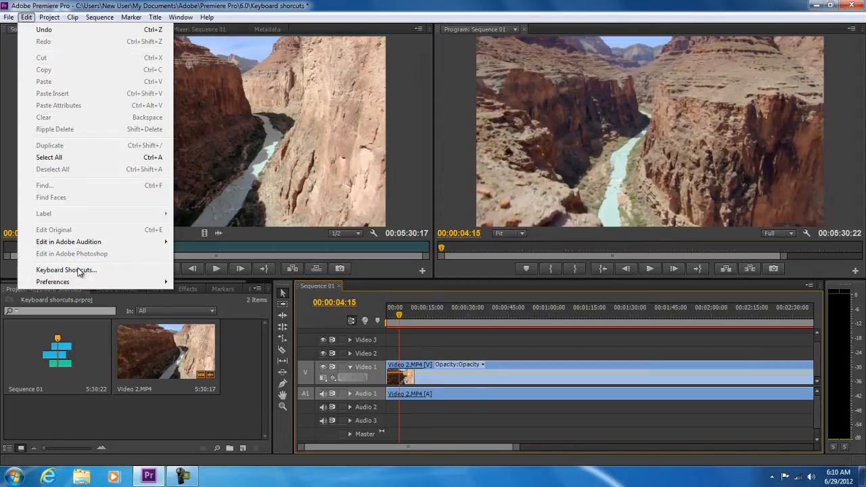
mouse_move(66, 270)
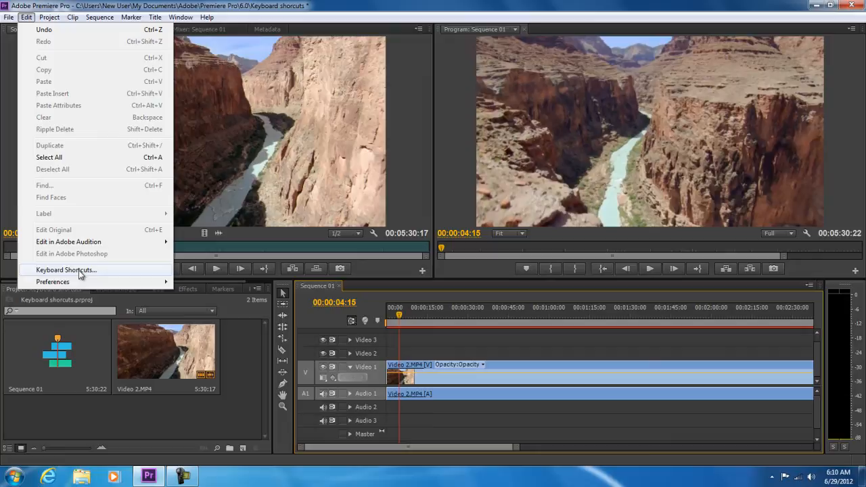
left_click(66, 270)
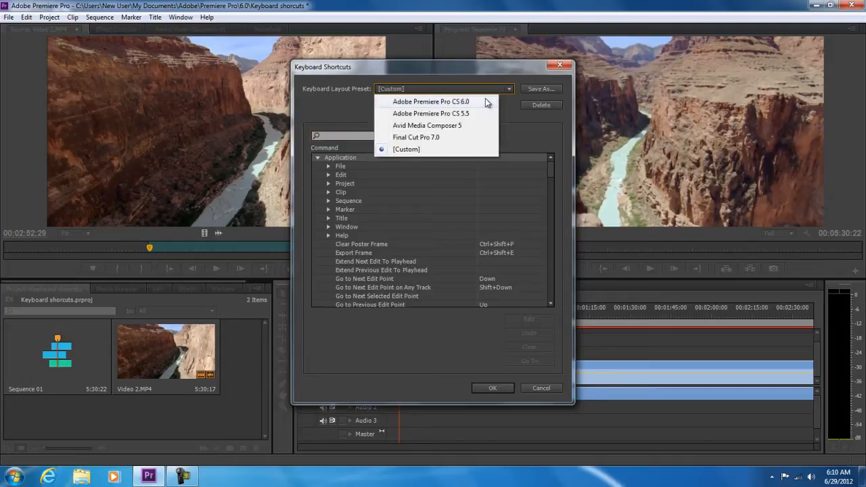
Switch to the Premiere Pro CS 5.5 preset, then back to Custom, expanding the Title category.
left_click(430, 100)
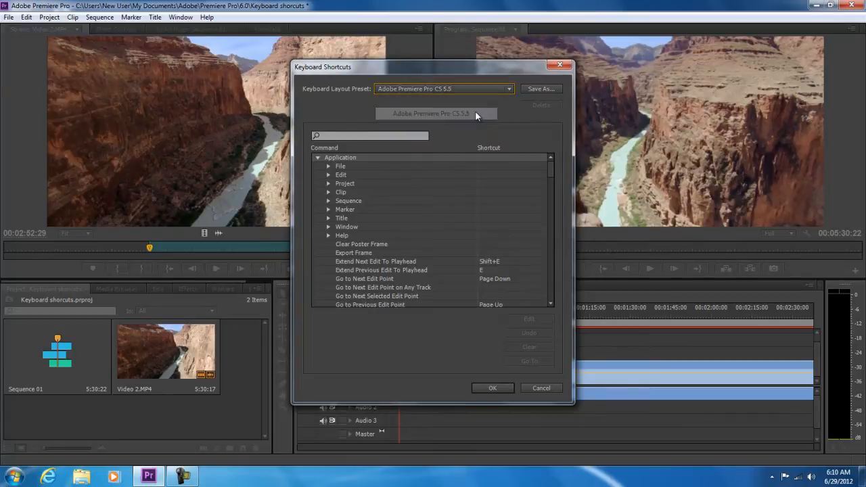
left_click(443, 88)
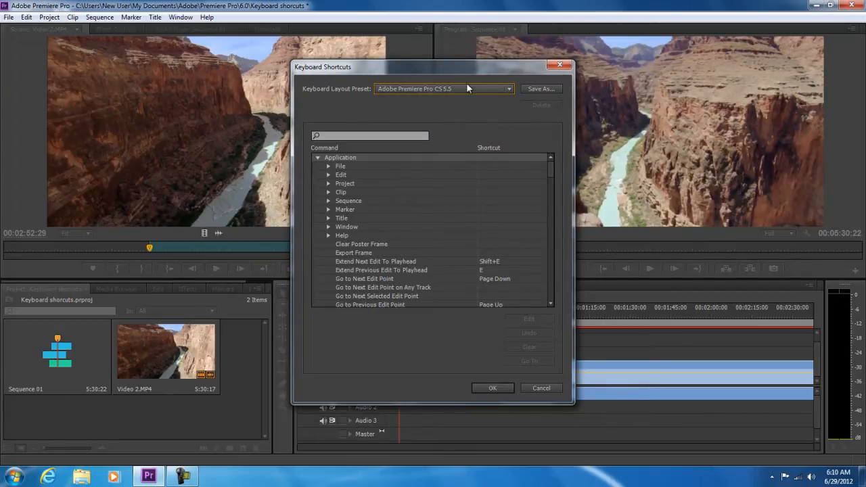
left_click(443, 88)
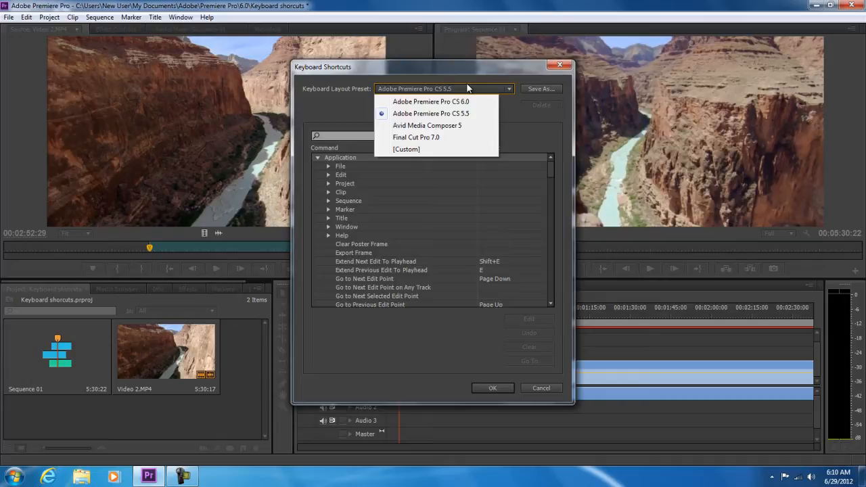
mouse_move(467, 125)
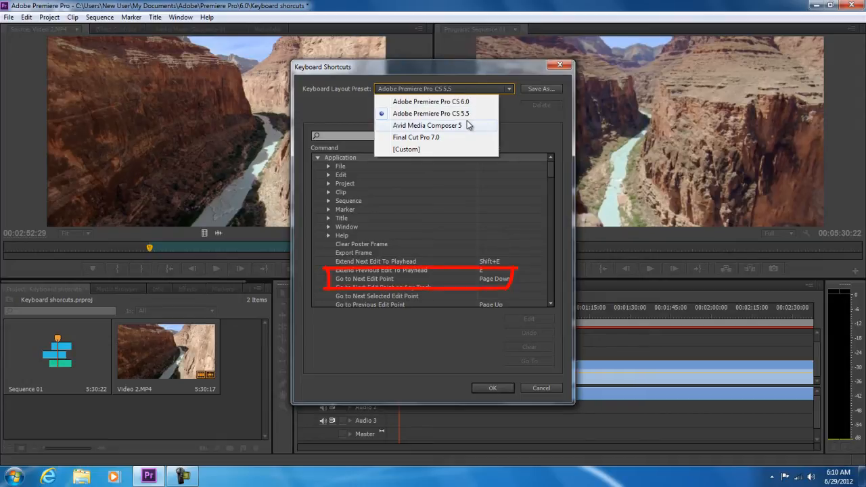
left_click(427, 125)
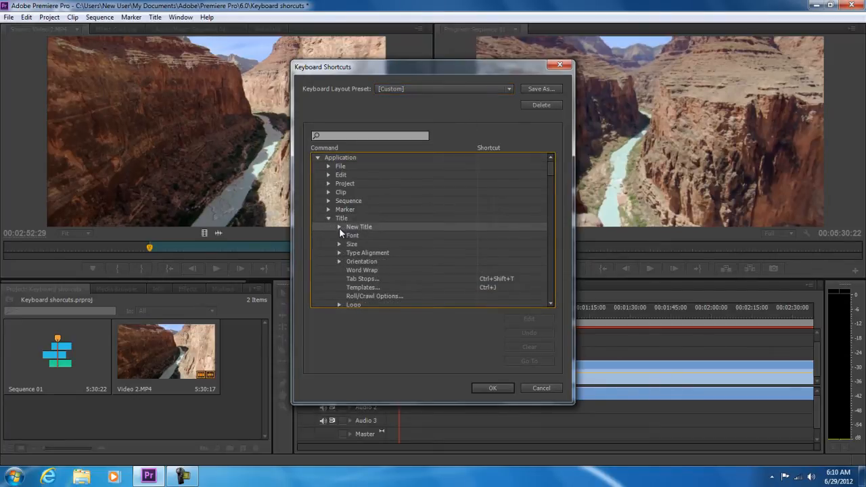
Expand Title > New Title and select Default Crawl to remap it to Shift+C.
left_click(339, 226)
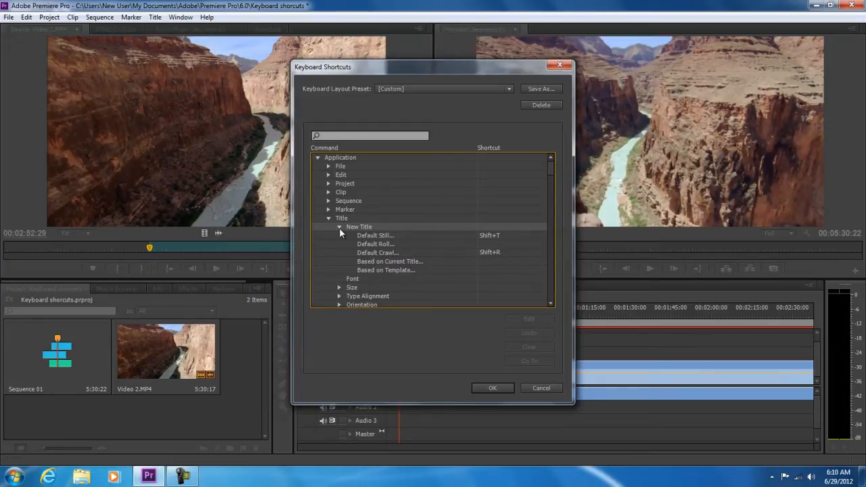
left_click(377, 252)
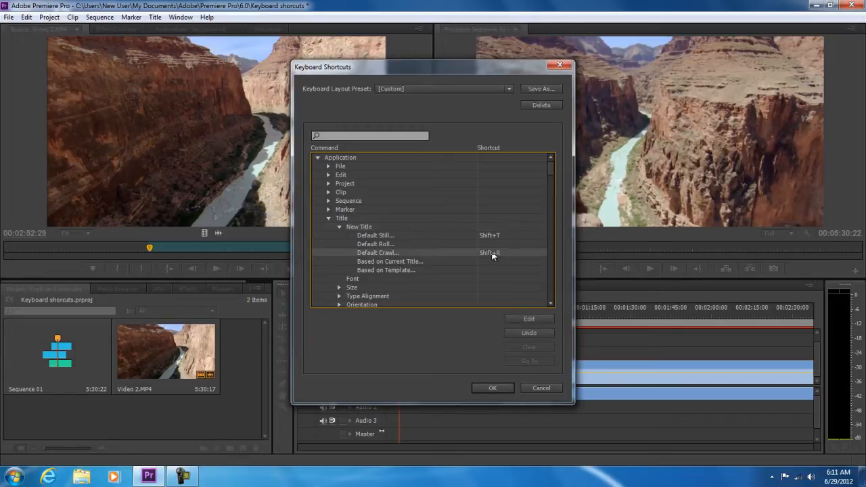
mouse_move(503, 309)
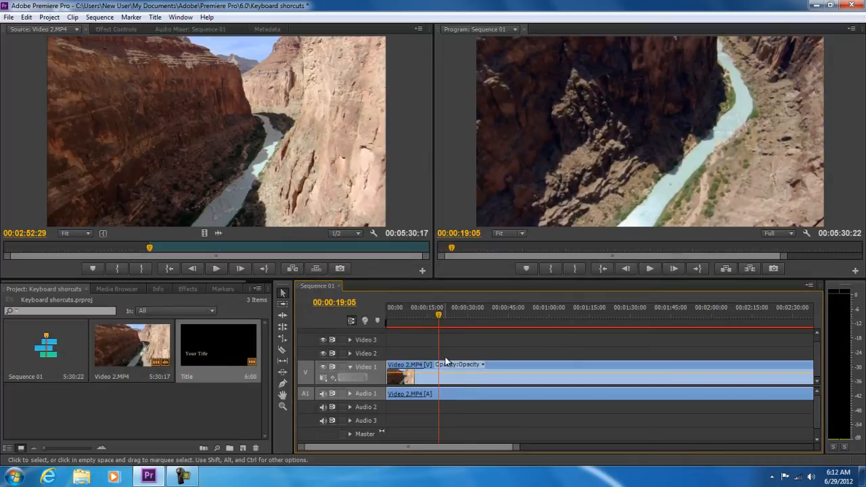
Create crawling title Title 02 with Shift+C, accepting the default video settings.
key("shift+c")
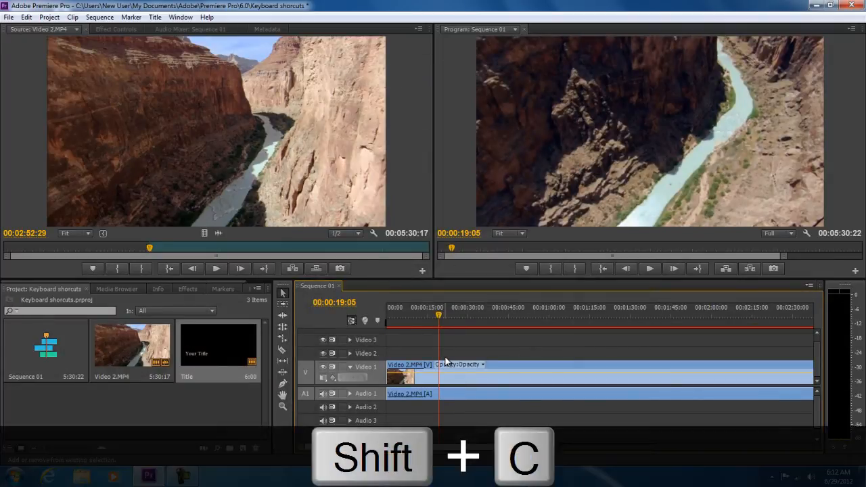
key("shift+c")
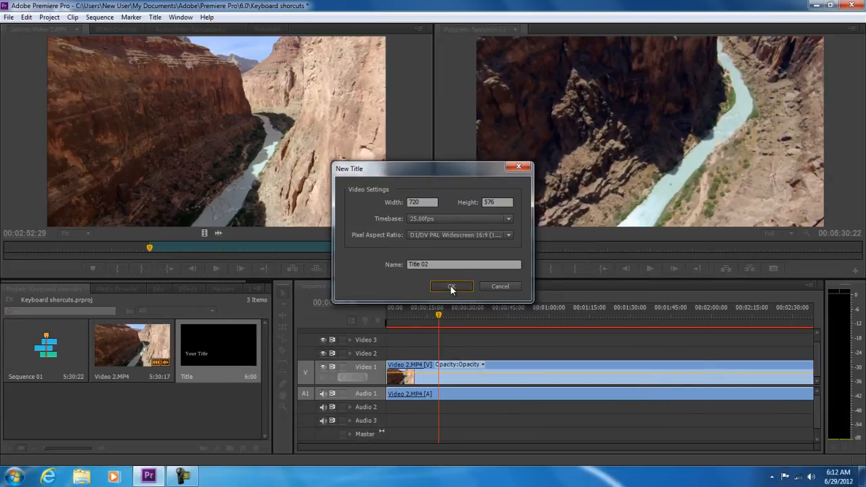
left_click(451, 286)
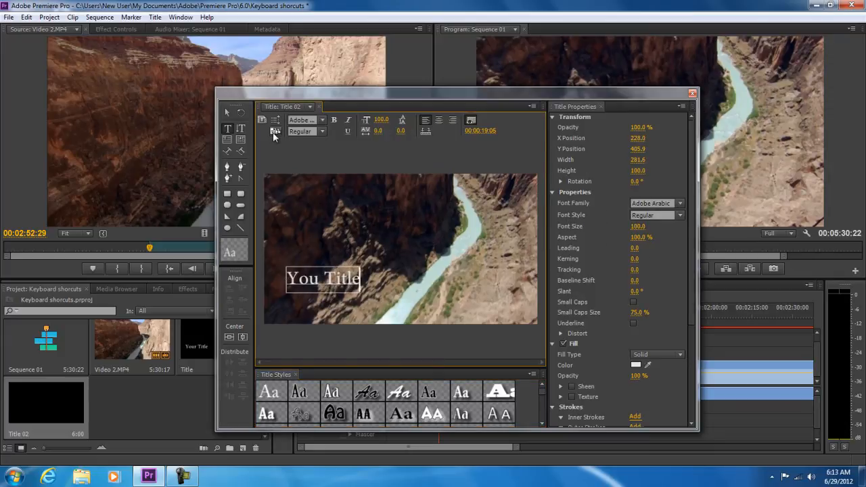
mouse_move(276, 130)
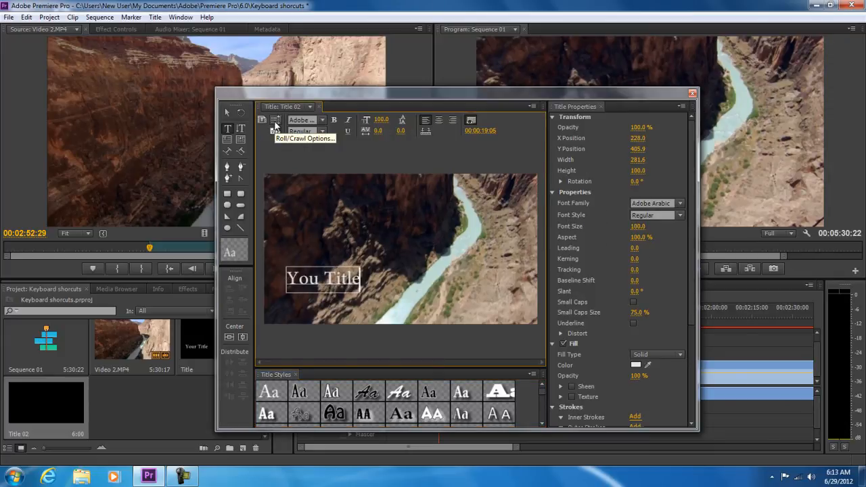
Set Title 02's Roll/Crawl Options to Crawl Left and confirm.
left_click(275, 119)
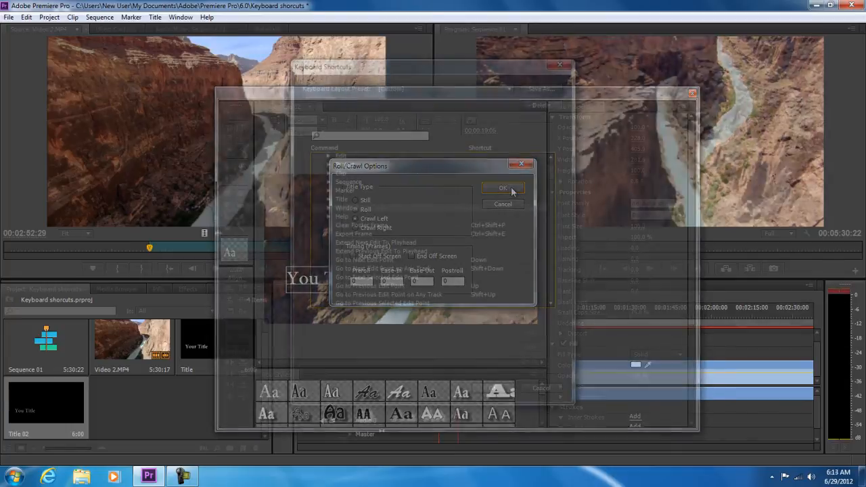
left_click(503, 188)
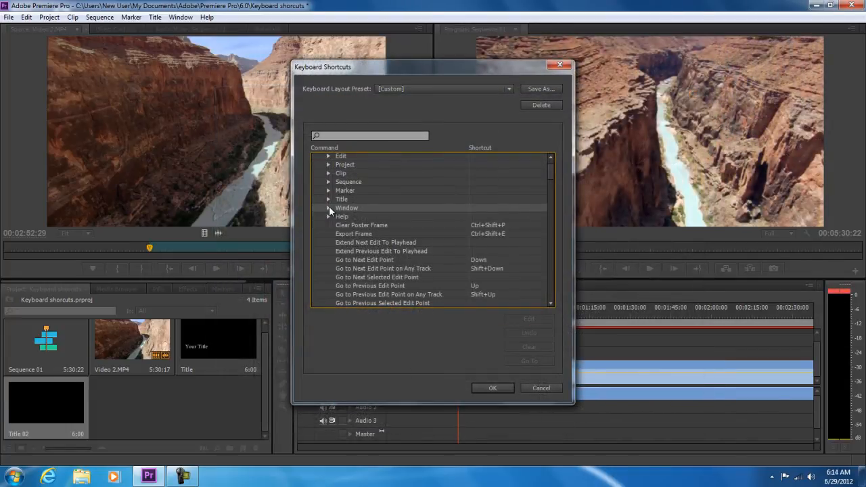